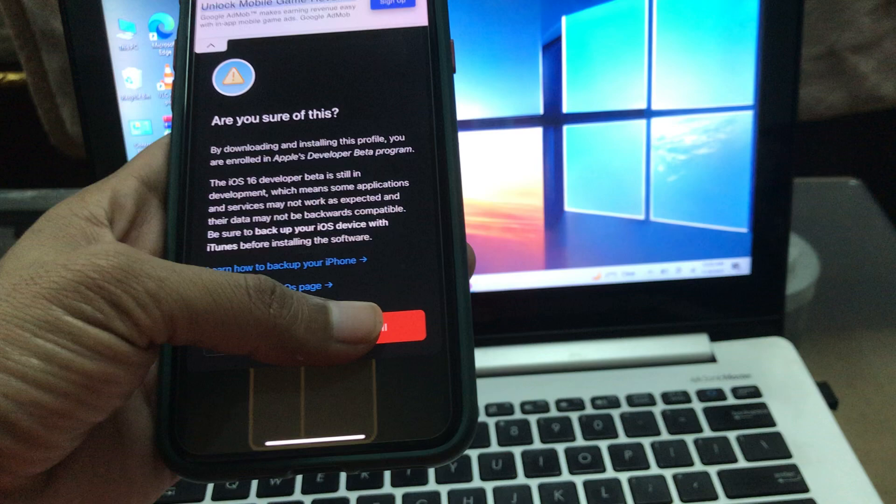
- Download the iOS 16 beta software profile from the Safari warning page
{"action": "left_click", "coordinate": [395, 323]}
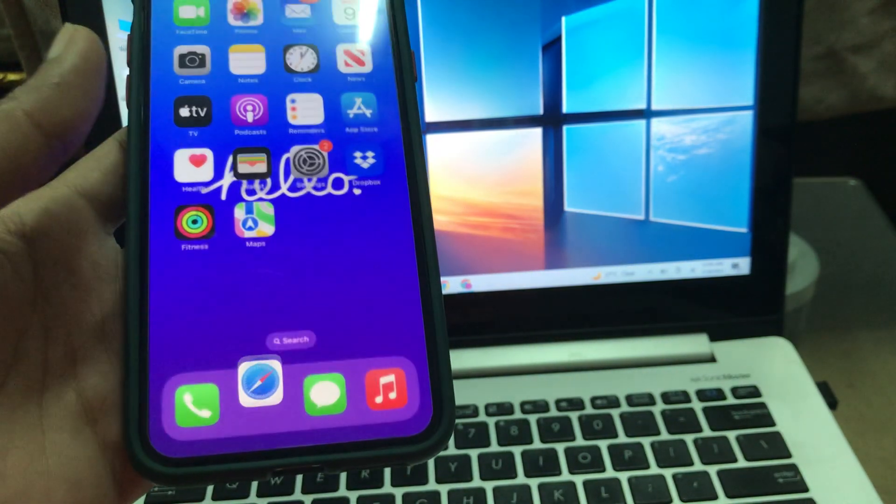
- Install the iOS 16 Beta Software Profile from General > VPN & Device Management
{"action": "left_click", "coordinate": [306, 166]}
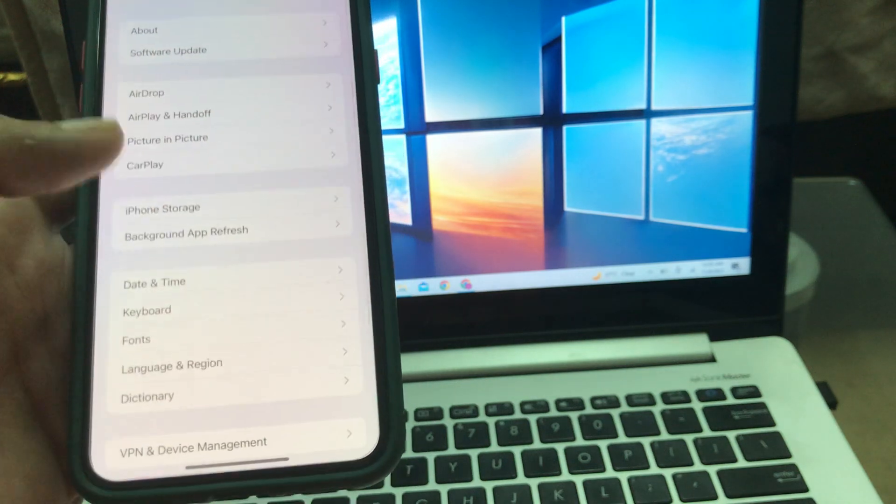
{"action": "left_click", "coordinate": [192, 447]}
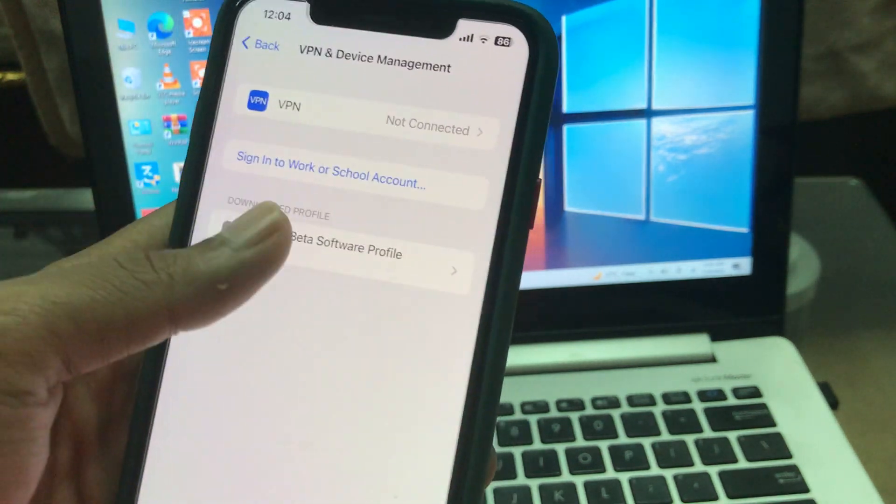
{"action": "left_click", "coordinate": [343, 254]}
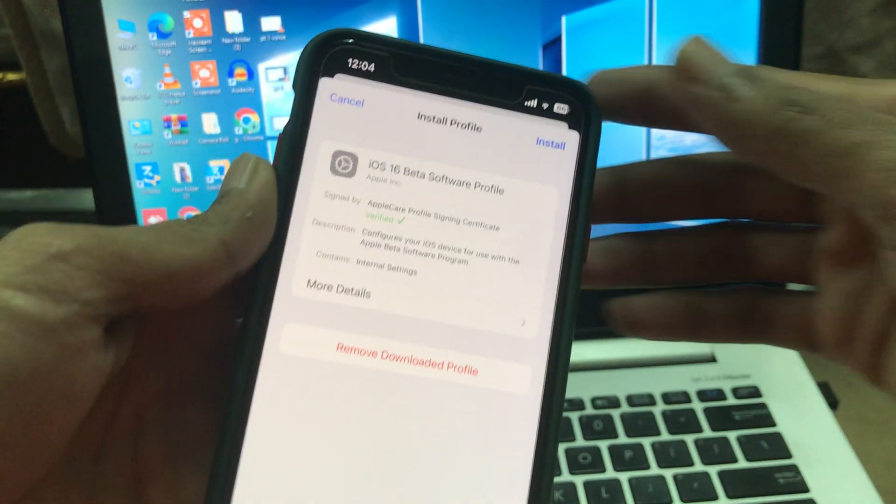
{"action": "left_click", "coordinate": [549, 143]}
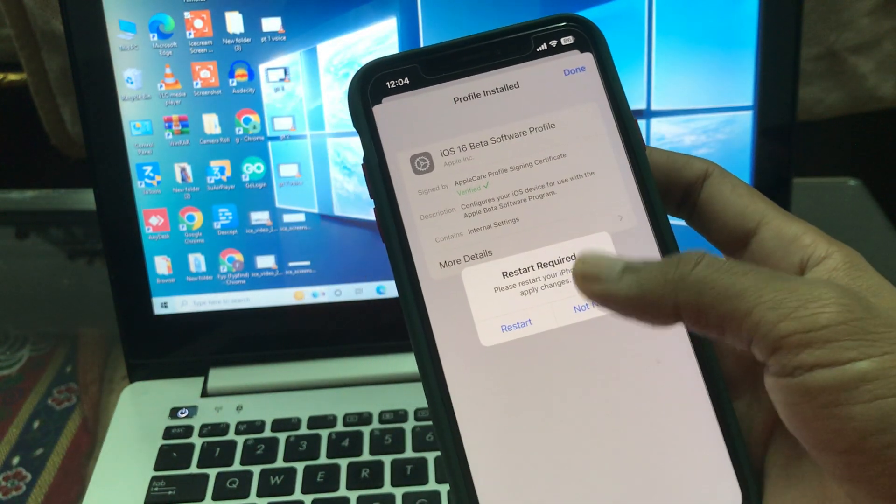
- Restart the iPhone, then download and install iOS 16.2 Developer Beta 2
{"action": "left_click", "coordinate": [589, 306]}
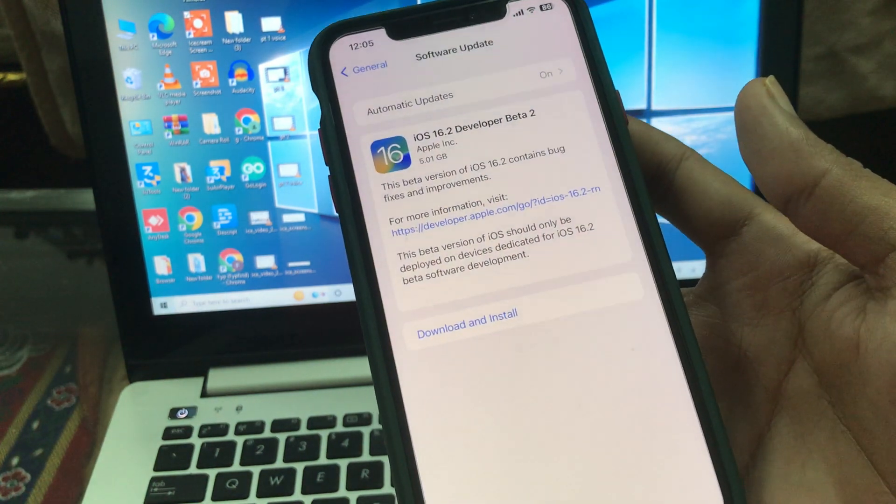
{"action": "left_click", "coordinate": [466, 319]}
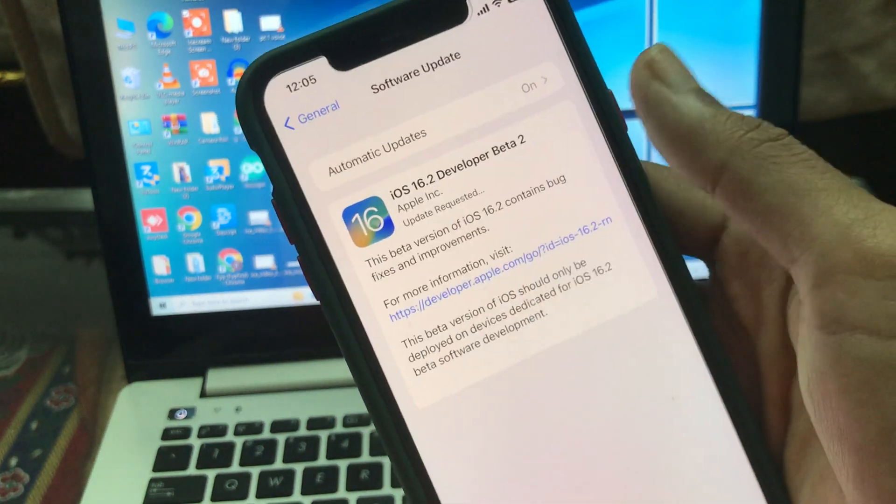